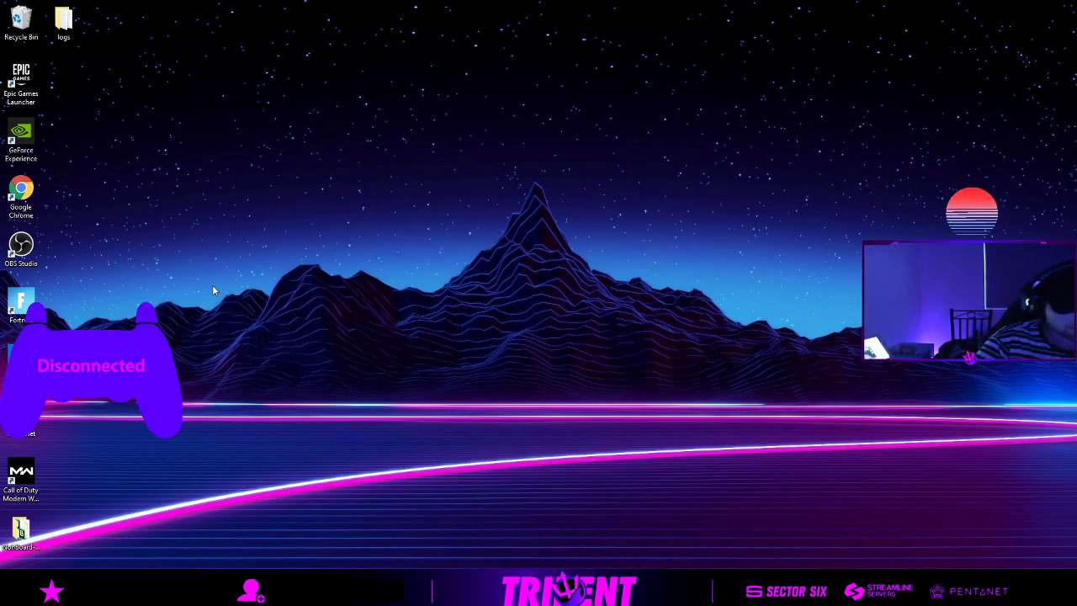
mouse_move(495, 555)
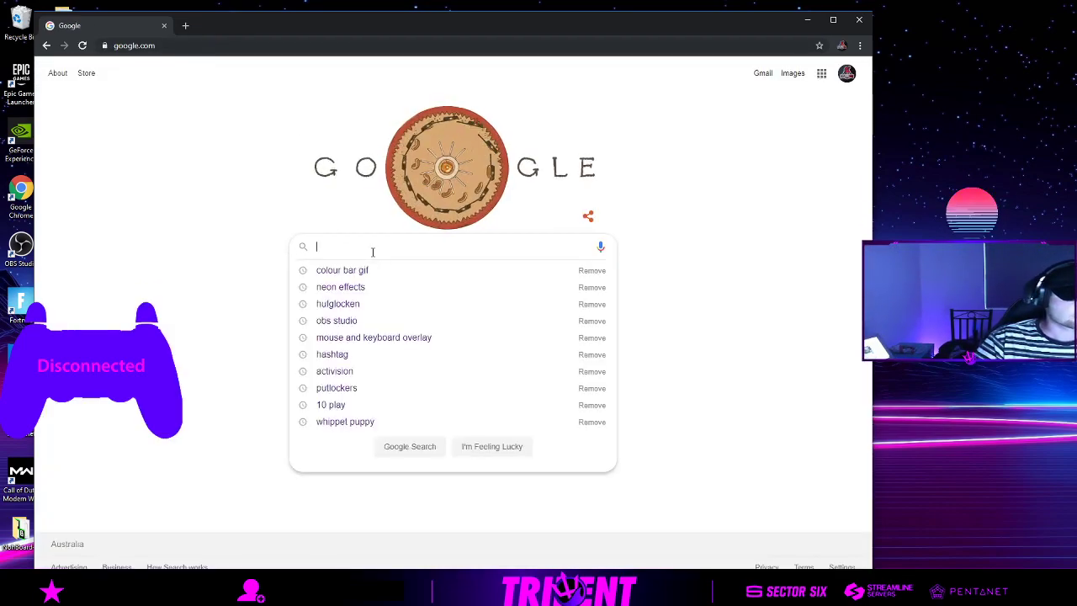
Search Google for "gamepad viewer" and open the Gamepad Viewer site from the results.
type("gamepad v")
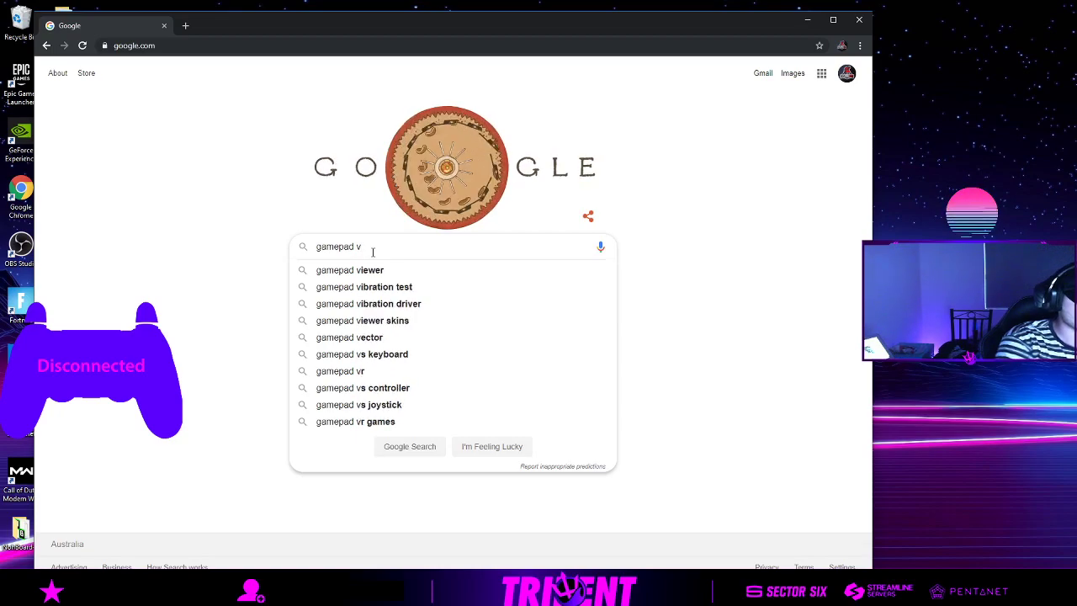
left_click(350, 269)
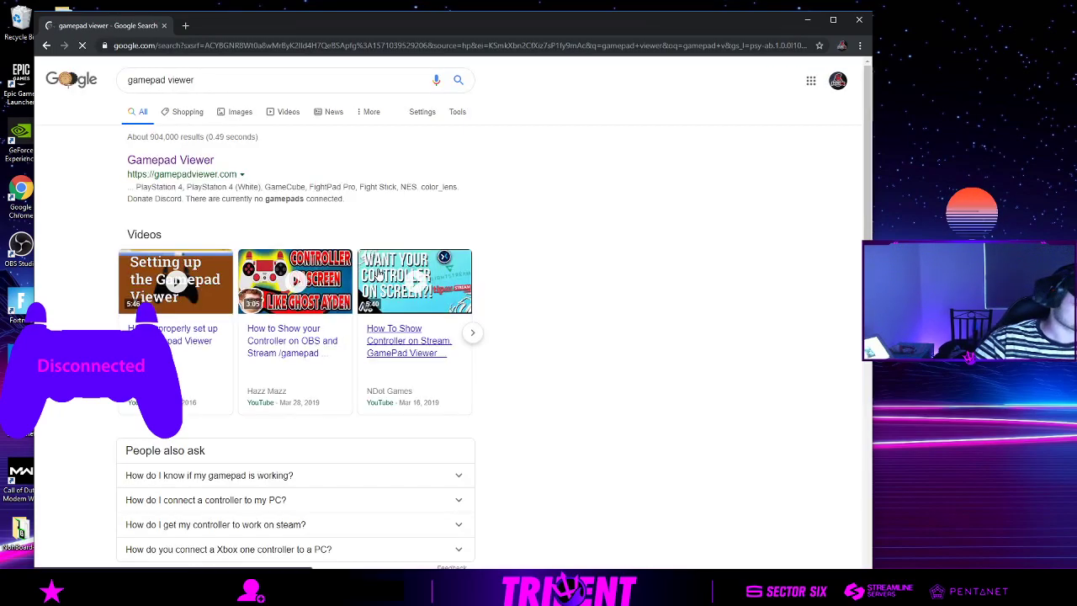
left_click(170, 159)
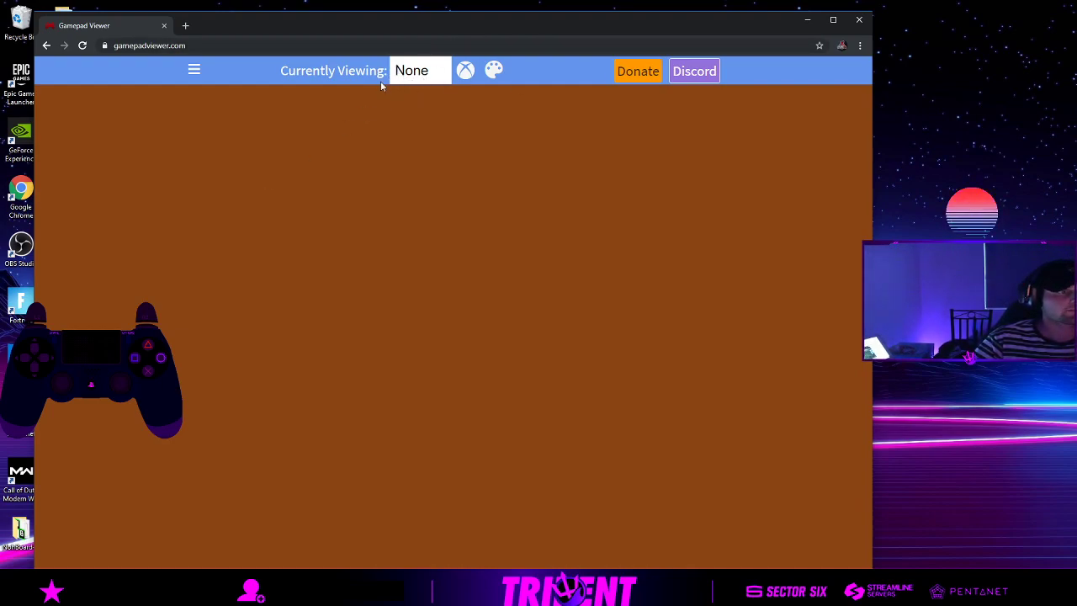
View Player 1's controller and switch its skin to PlayStation 4.
left_click(421, 71)
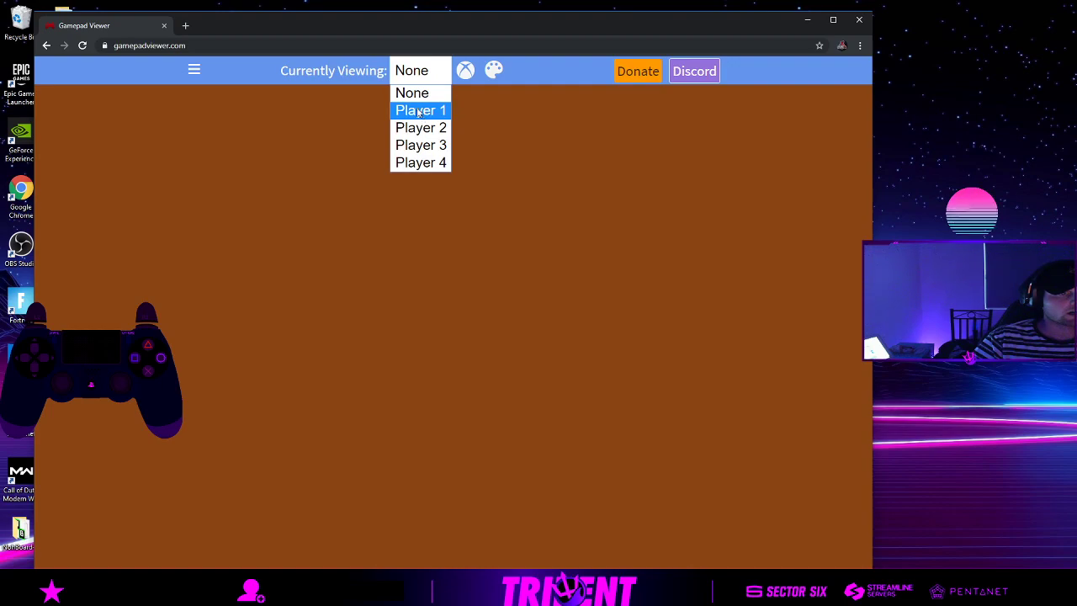
left_click(411, 92)
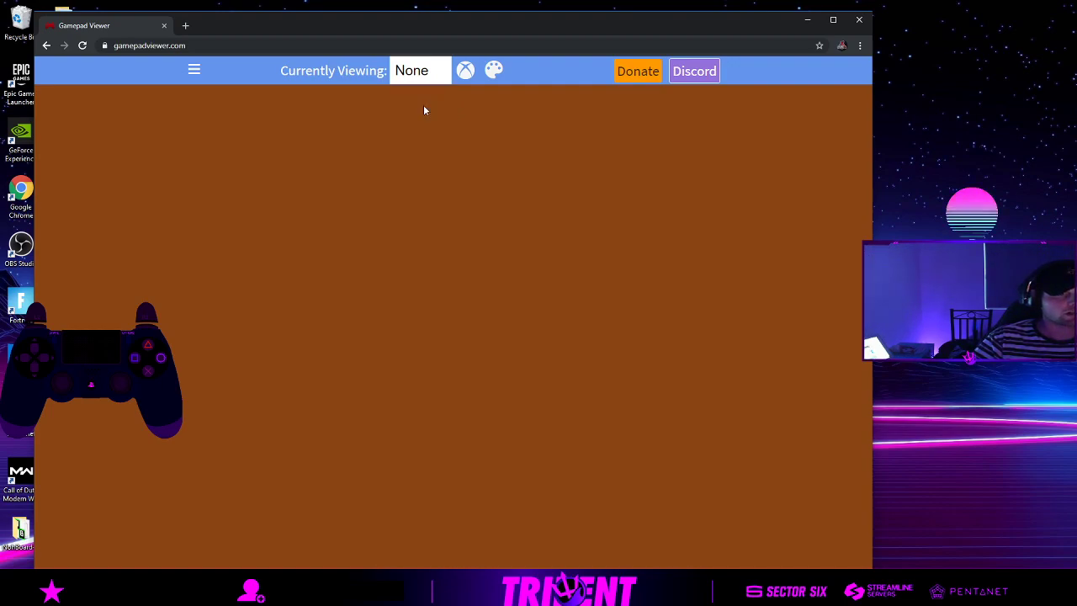
left_click(464, 71)
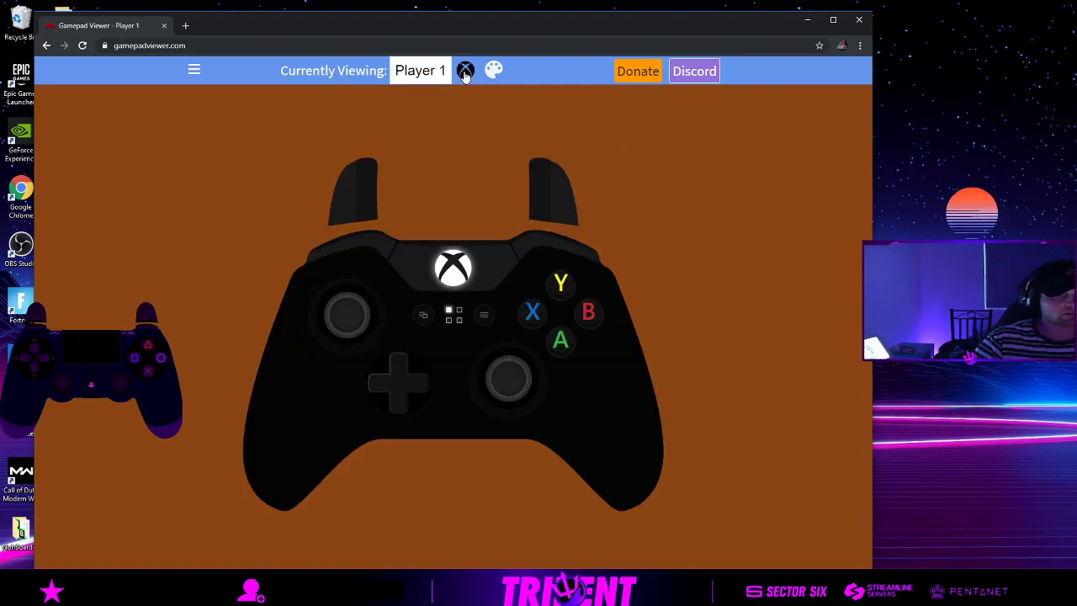
left_click(465, 70)
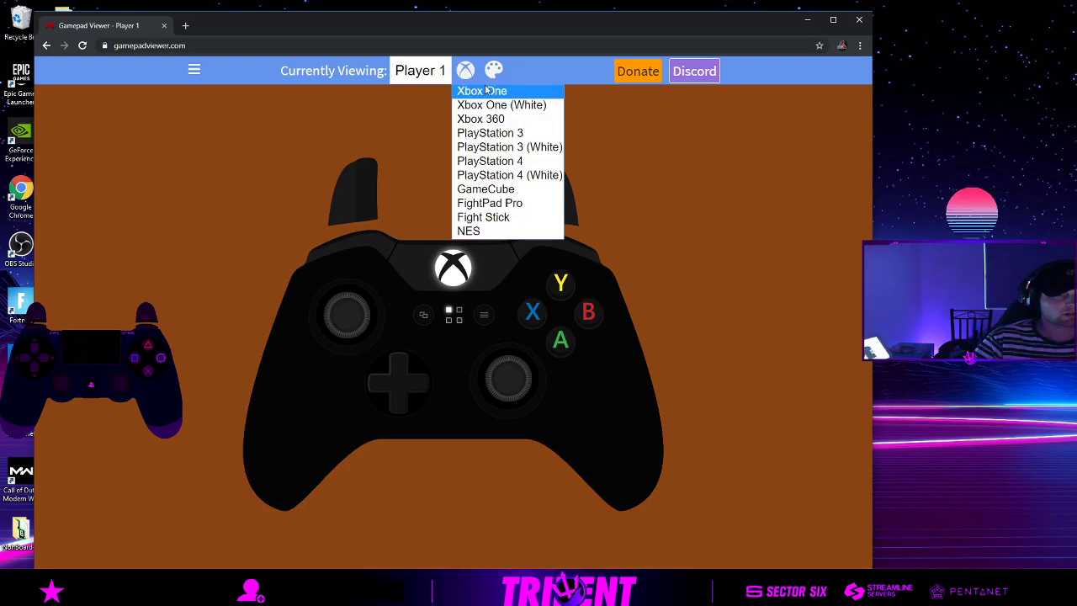
mouse_move(502, 104)
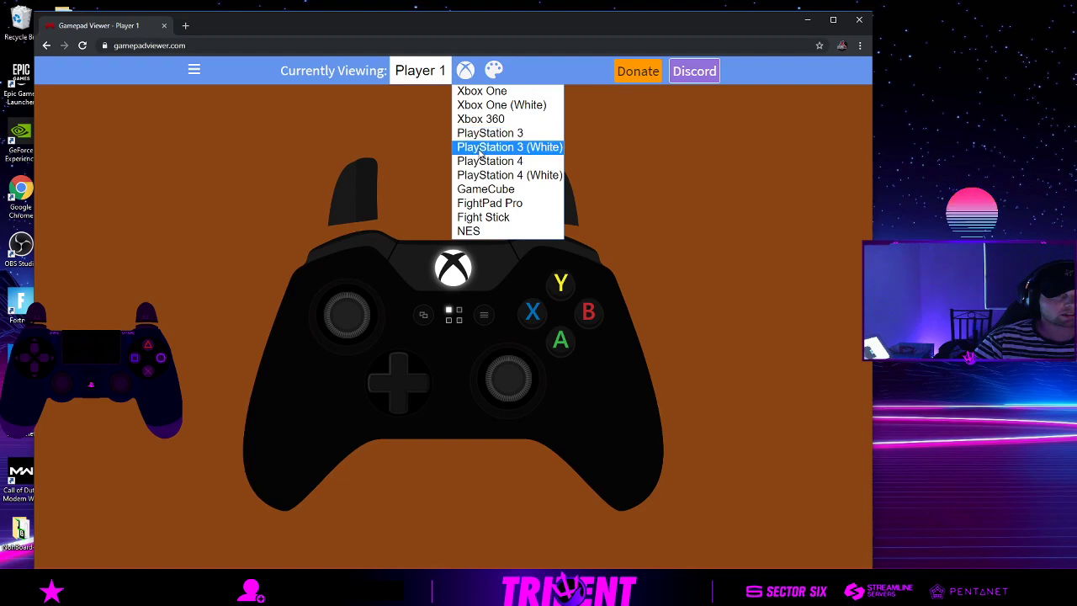
mouse_move(488, 201)
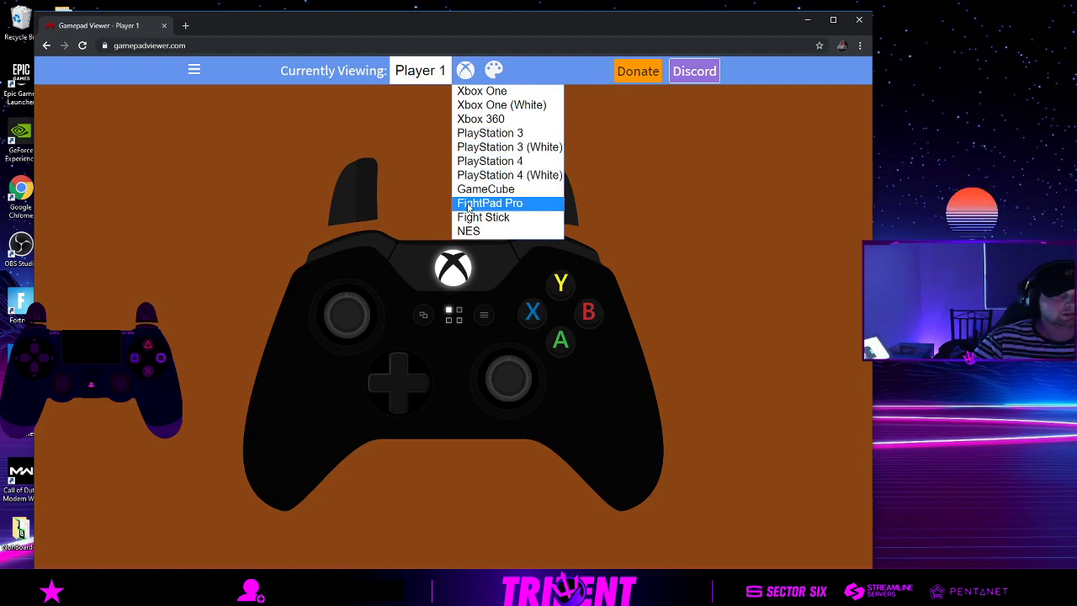
mouse_move(482, 217)
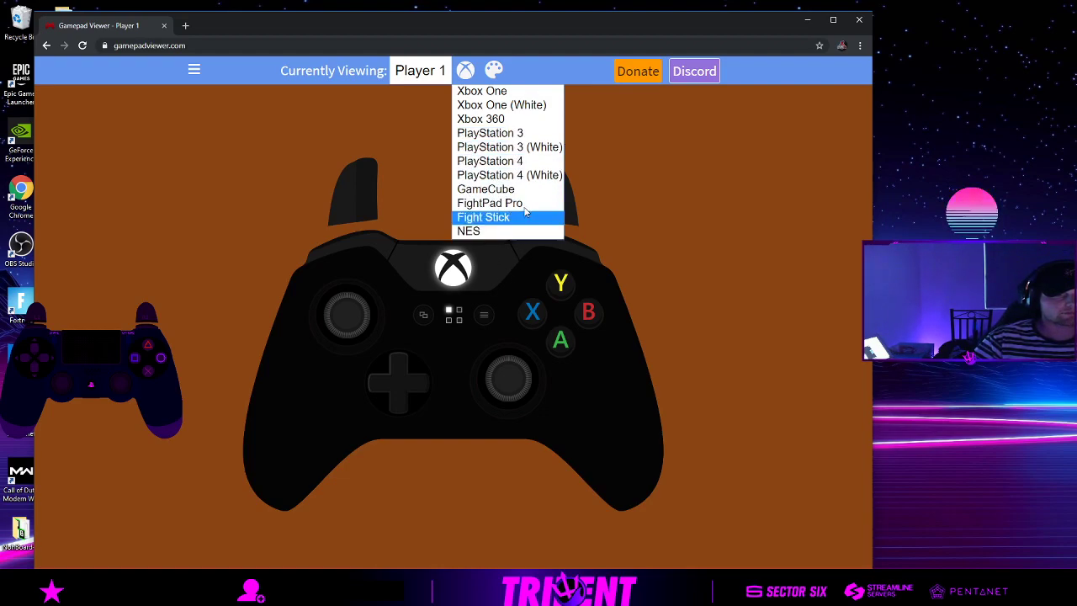
mouse_move(490, 162)
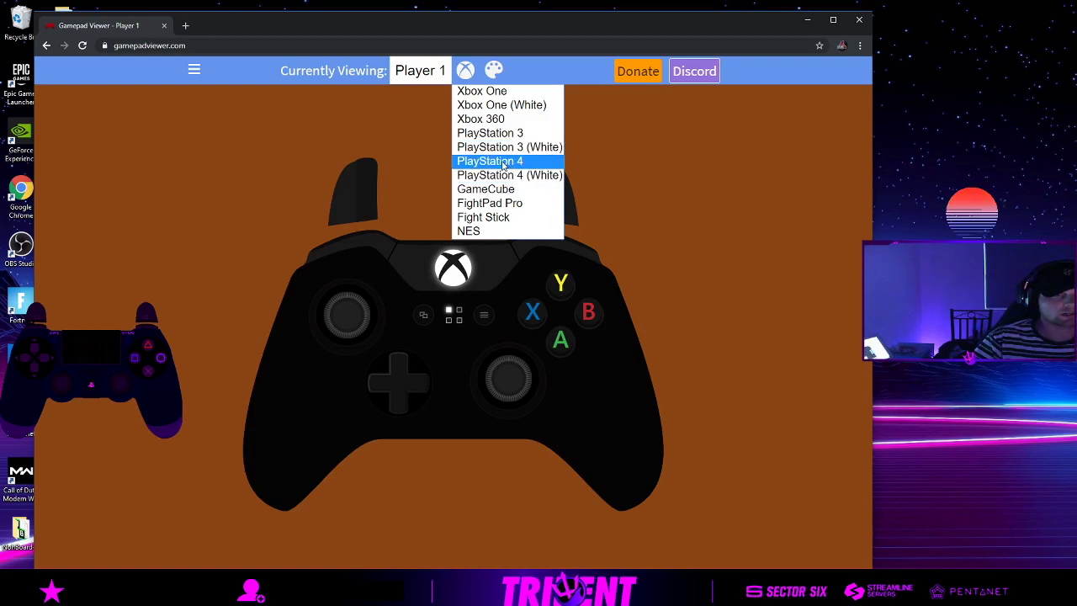
left_click(490, 161)
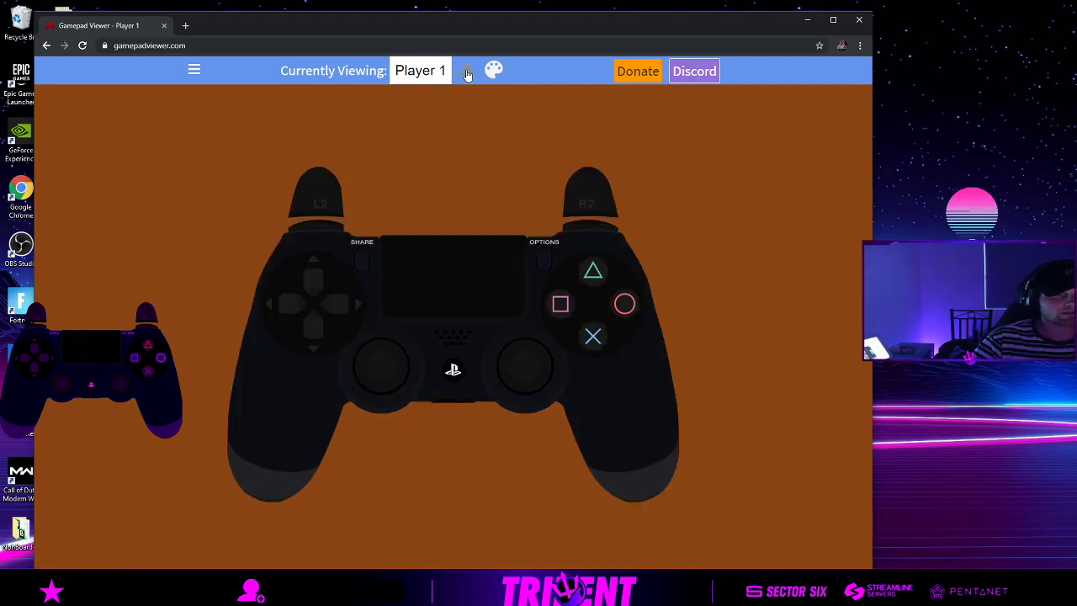
Try the white PlayStation 4 skin, then return to the black PlayStation 4 skin.
left_click(464, 70)
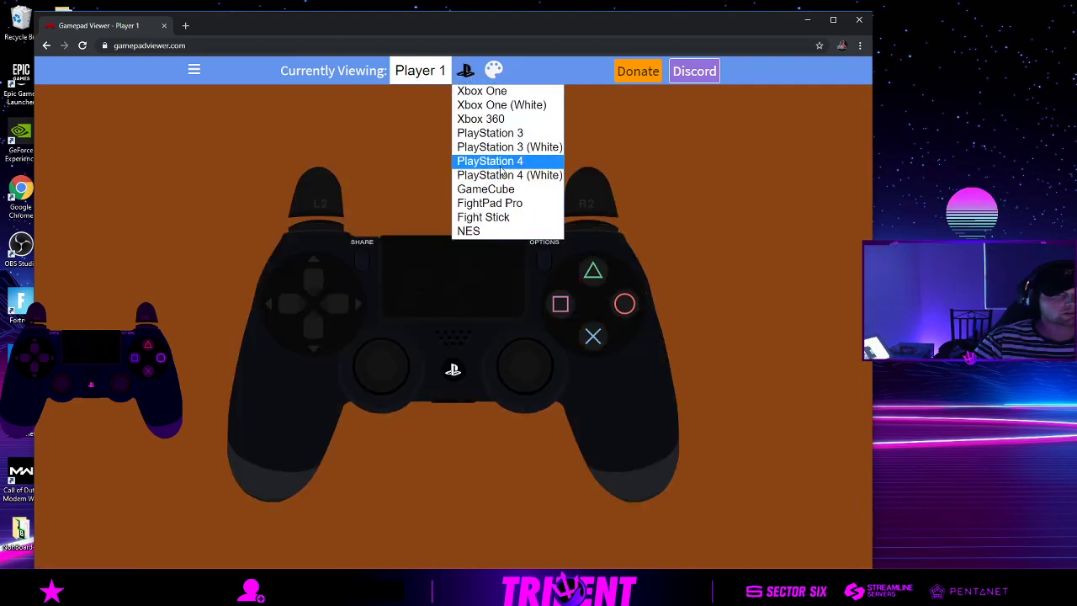
left_click(510, 175)
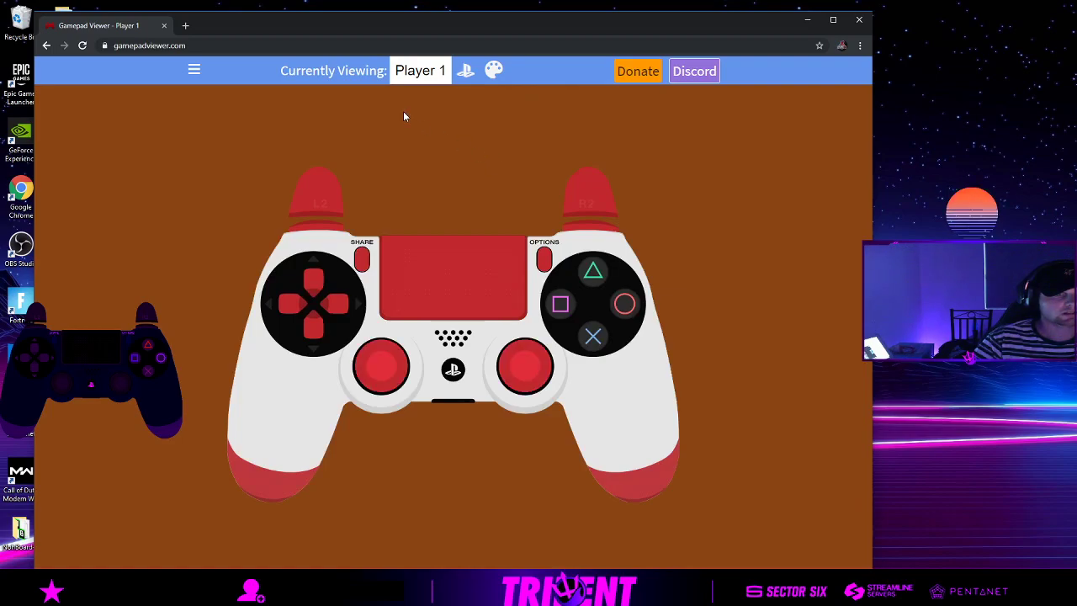
mouse_move(407, 252)
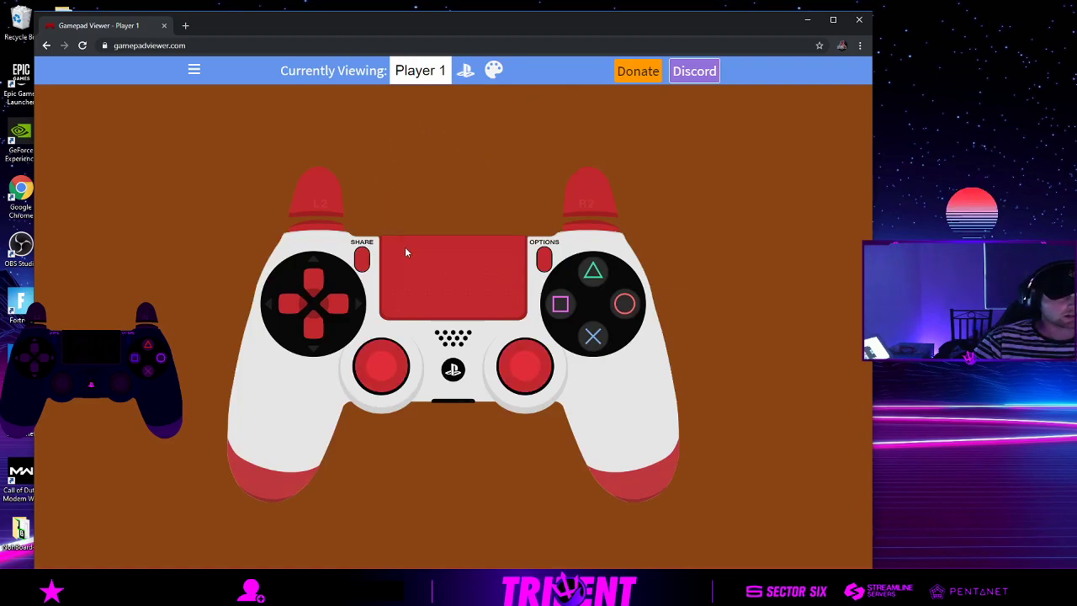
left_click(464, 71)
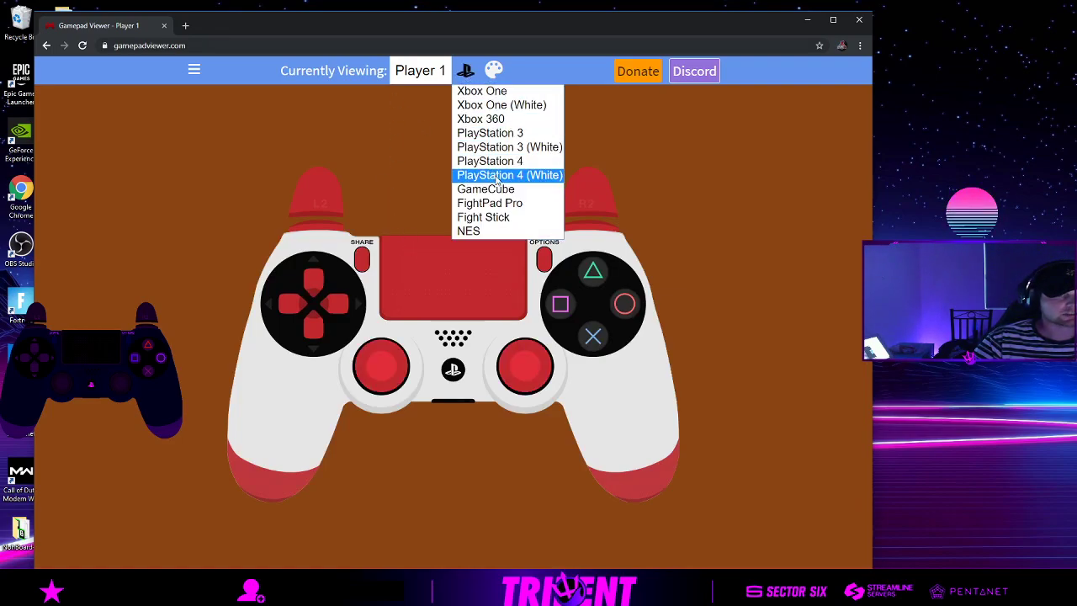
mouse_move(490, 162)
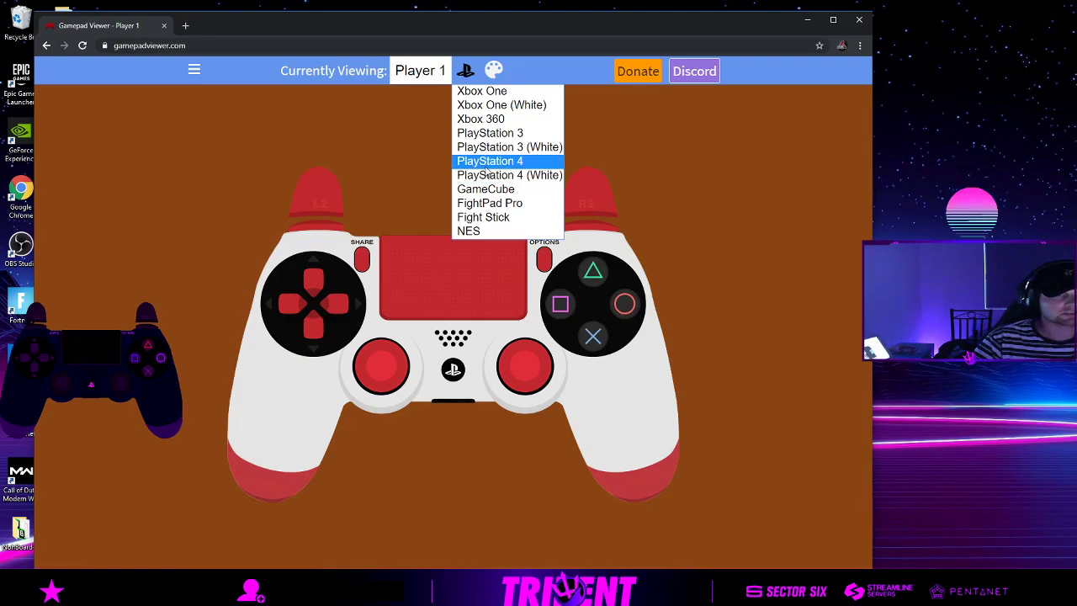
left_click(489, 161)
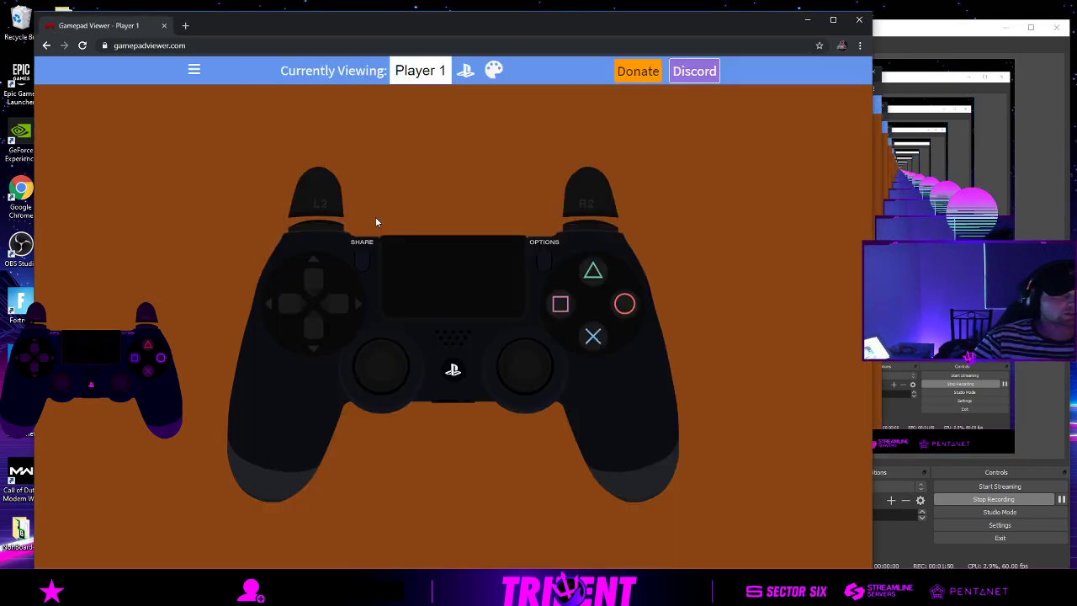
mouse_move(470, 78)
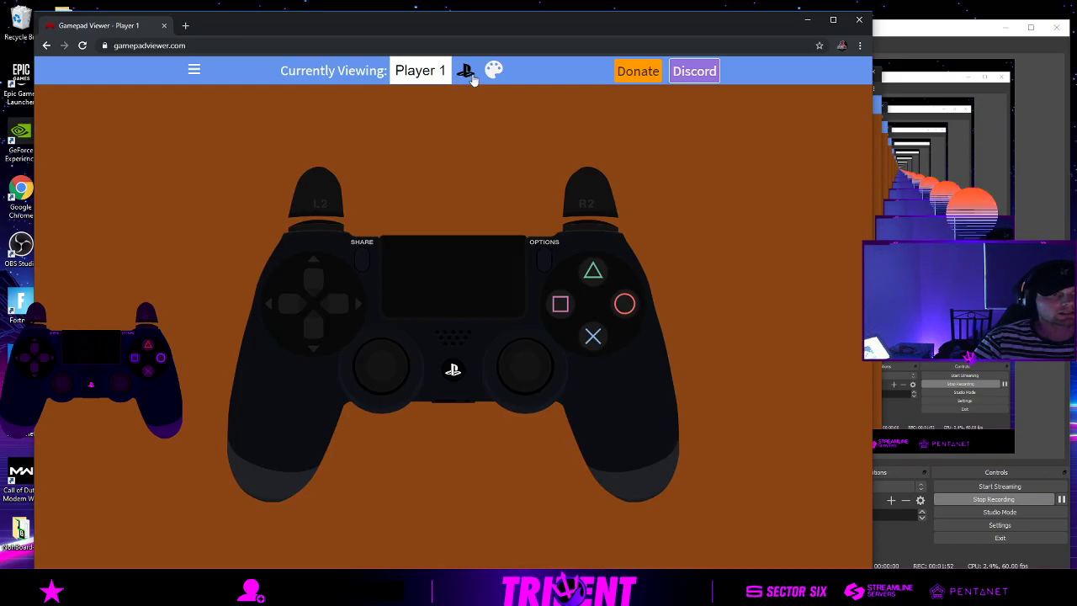
Set the page background to green from the colour palette.
left_click(494, 71)
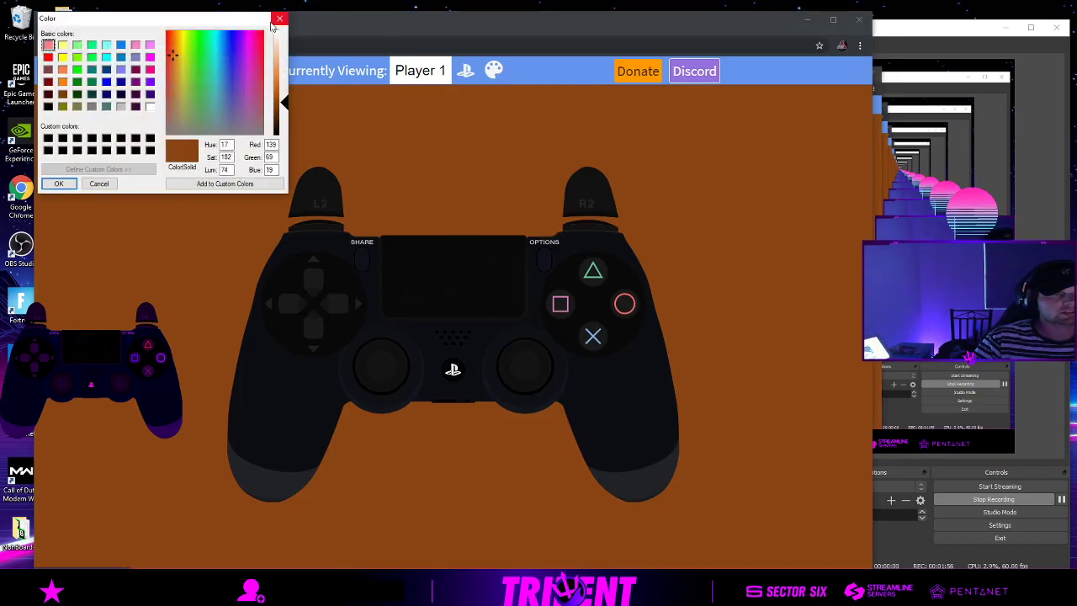
left_click(222, 40)
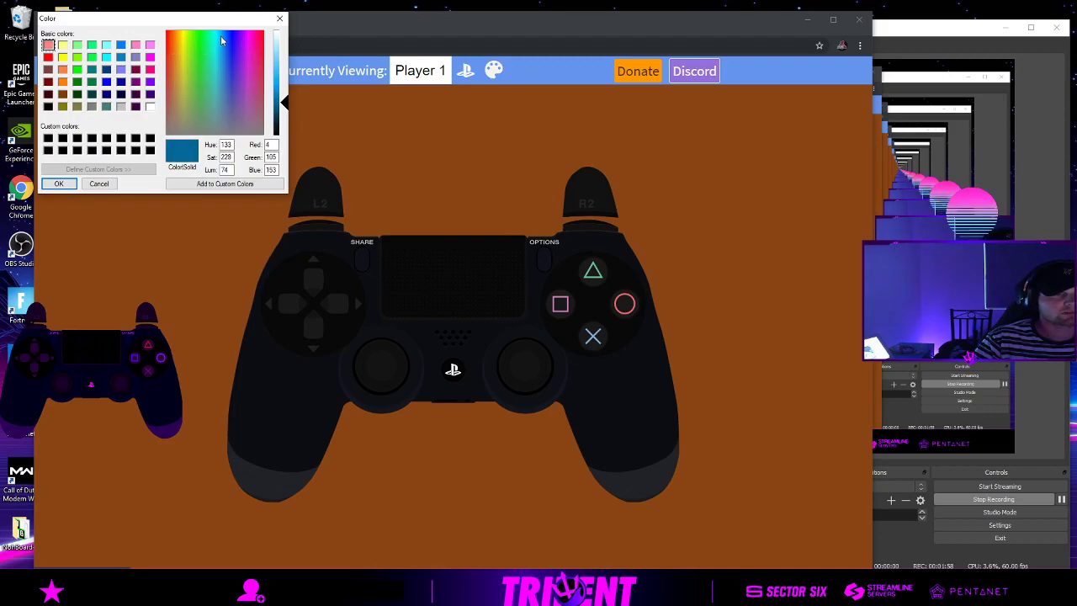
left_click(57, 183)
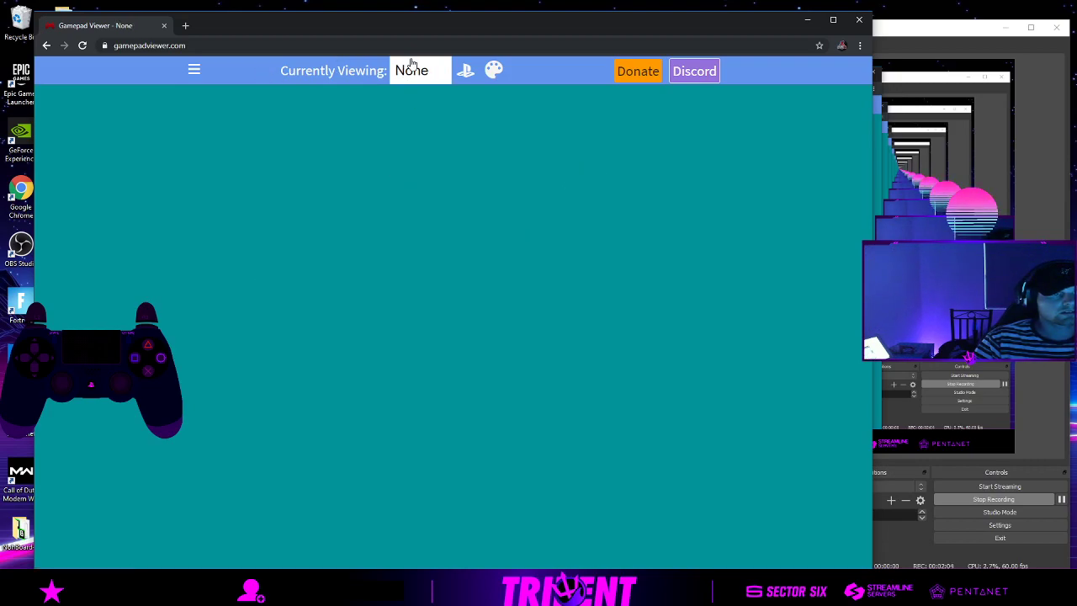
View Player 1's controller with the PlayStation 4 (White) skin.
left_click(493, 71)
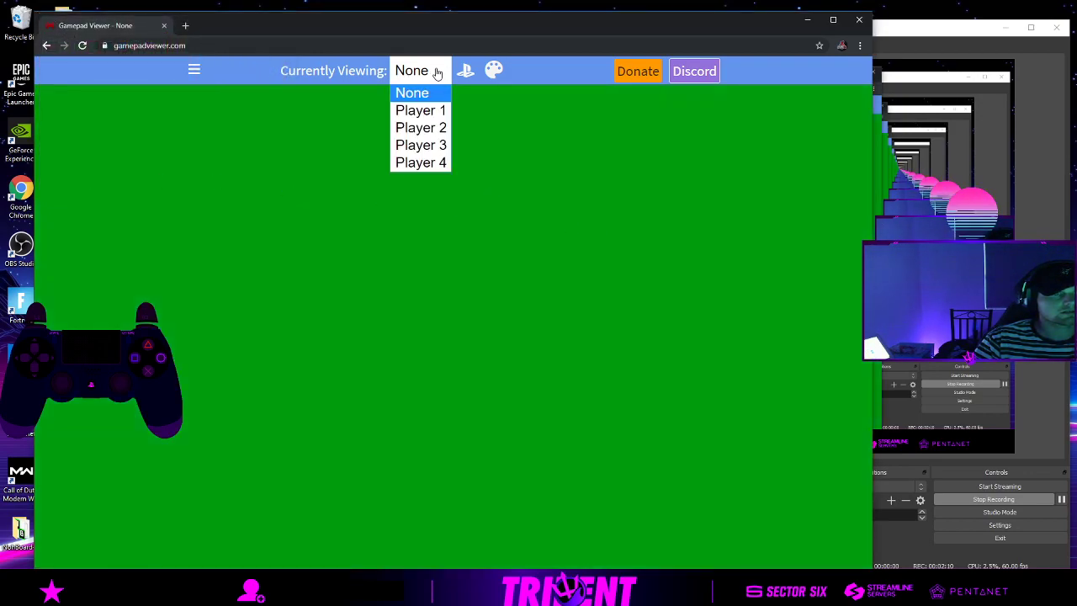
left_click(420, 110)
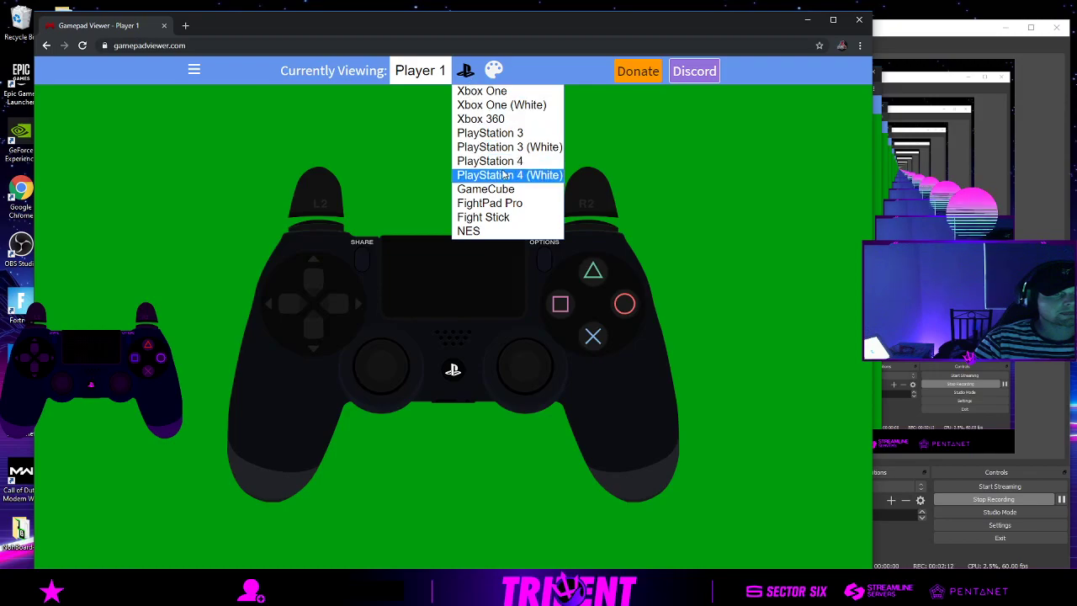
left_click(508, 175)
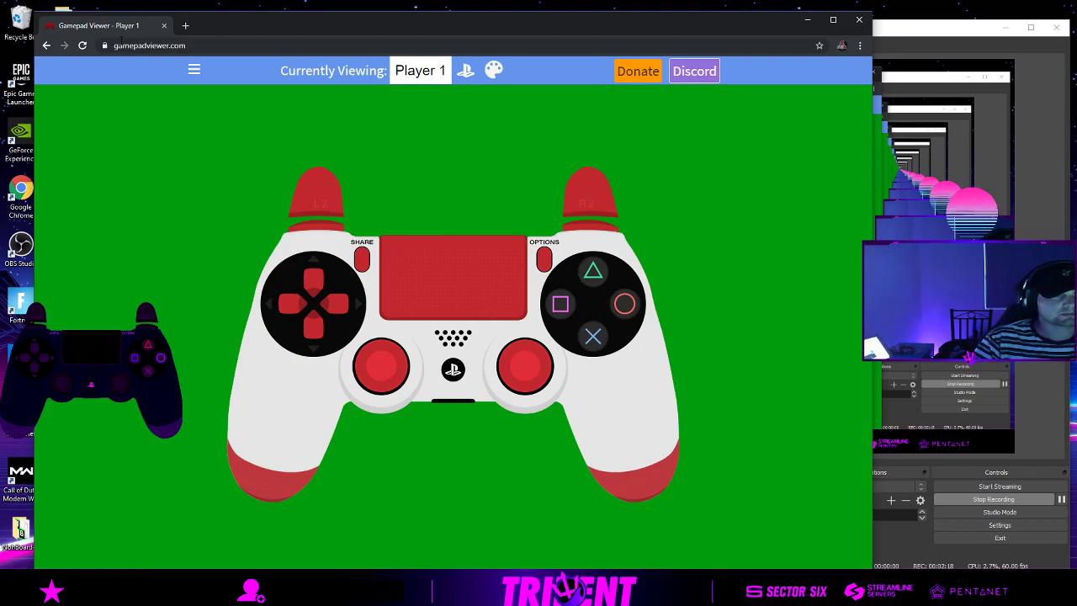
left_click(193, 71)
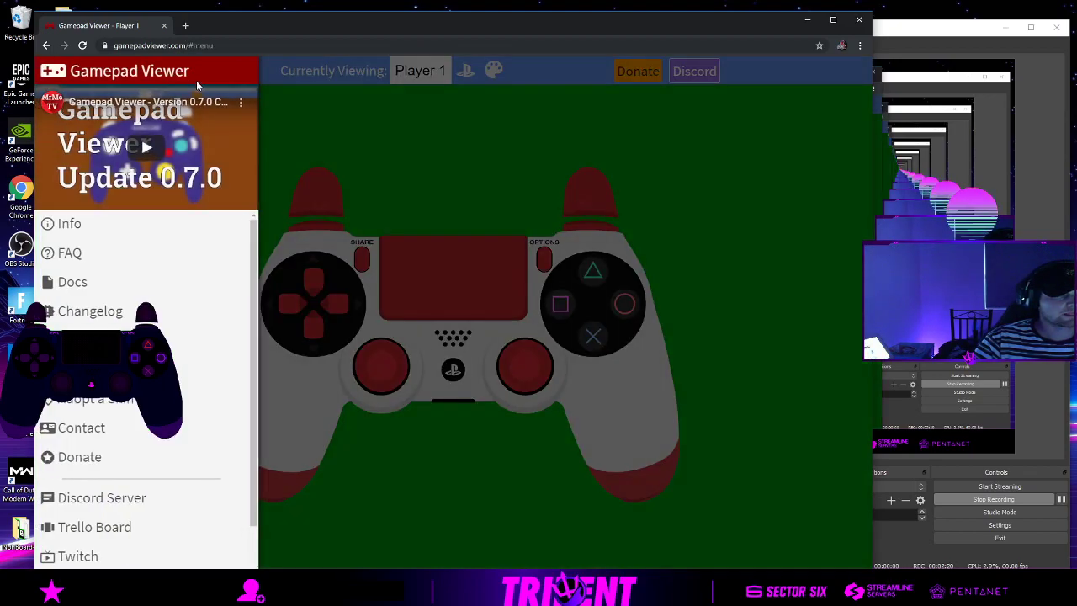
left_click(194, 71)
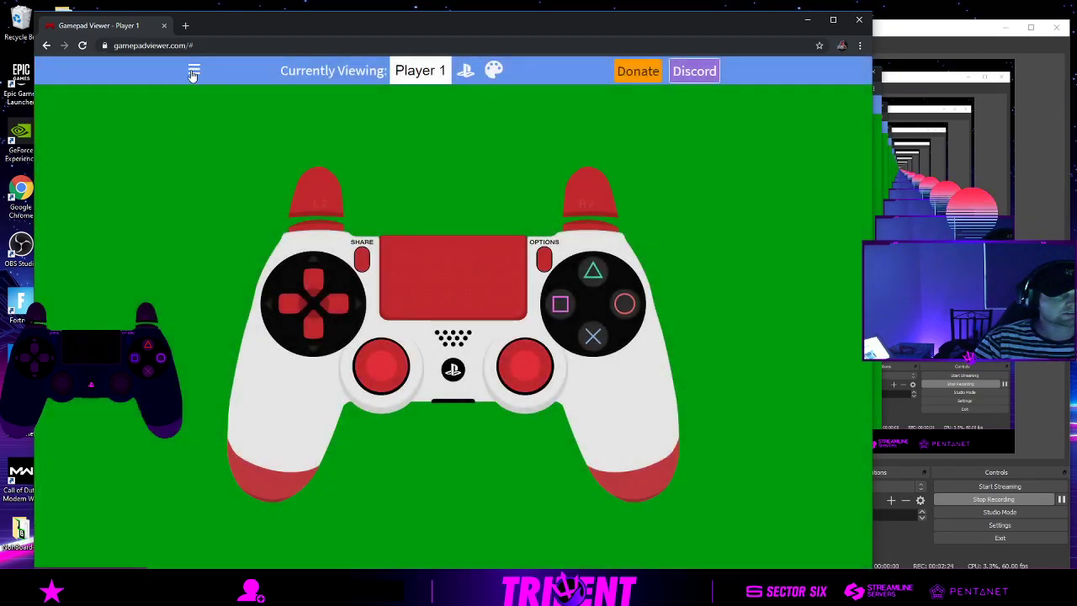
Generate a custom URL for Player 1 with the PlayStation 4 (White) skin and copy it.
left_click(194, 70)
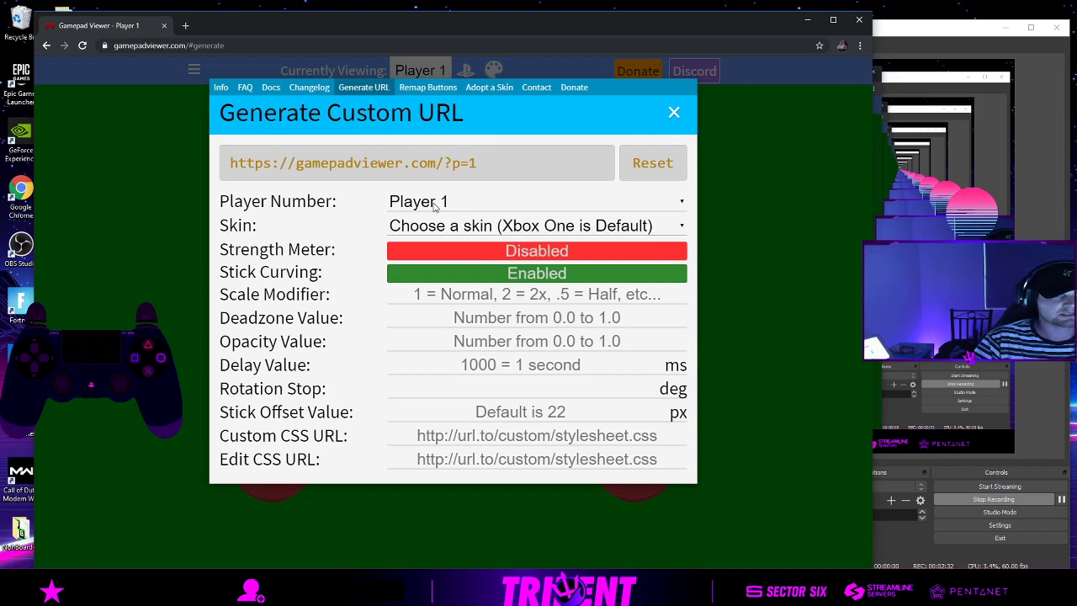
left_click(535, 225)
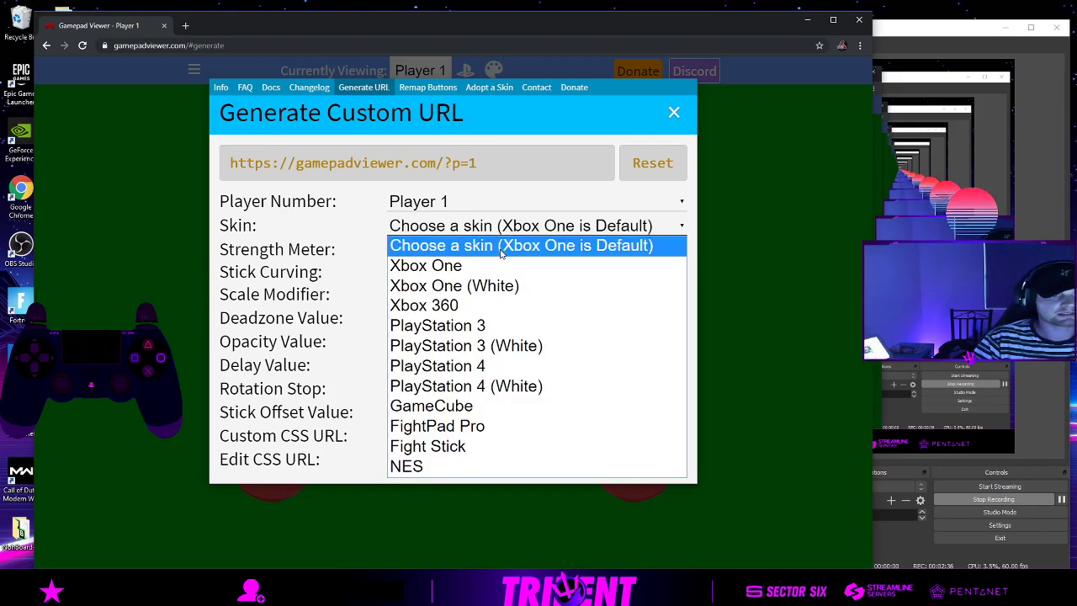
mouse_move(466, 385)
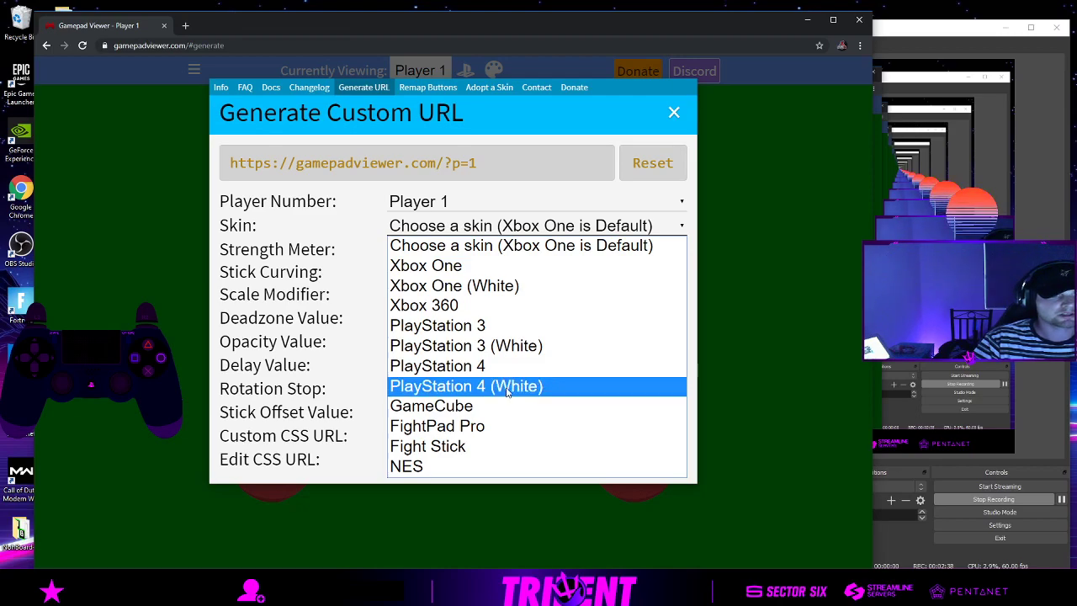
left_click(466, 385)
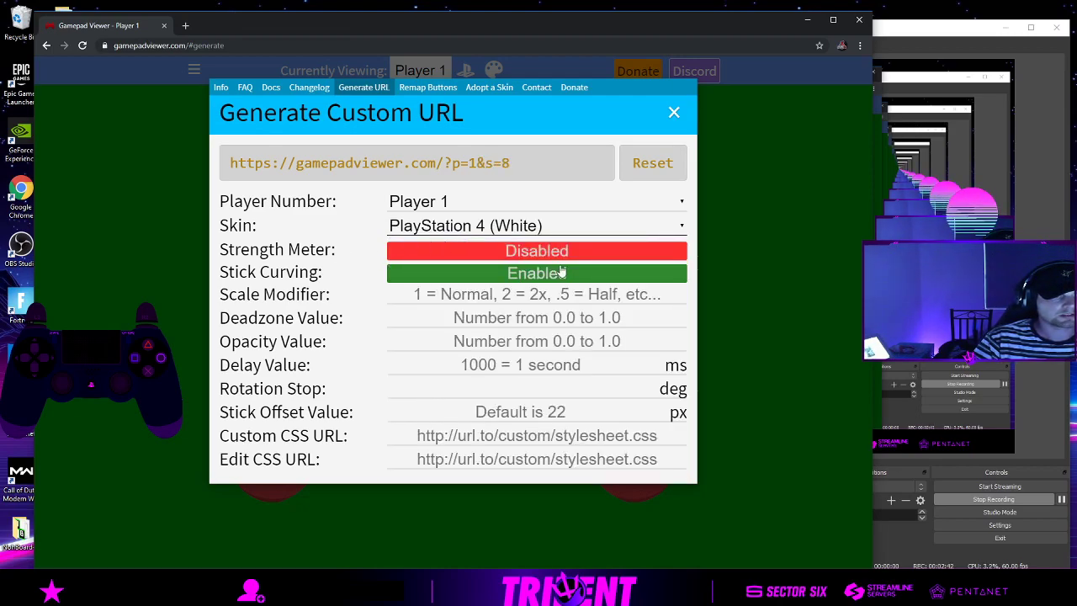
left_click(369, 161)
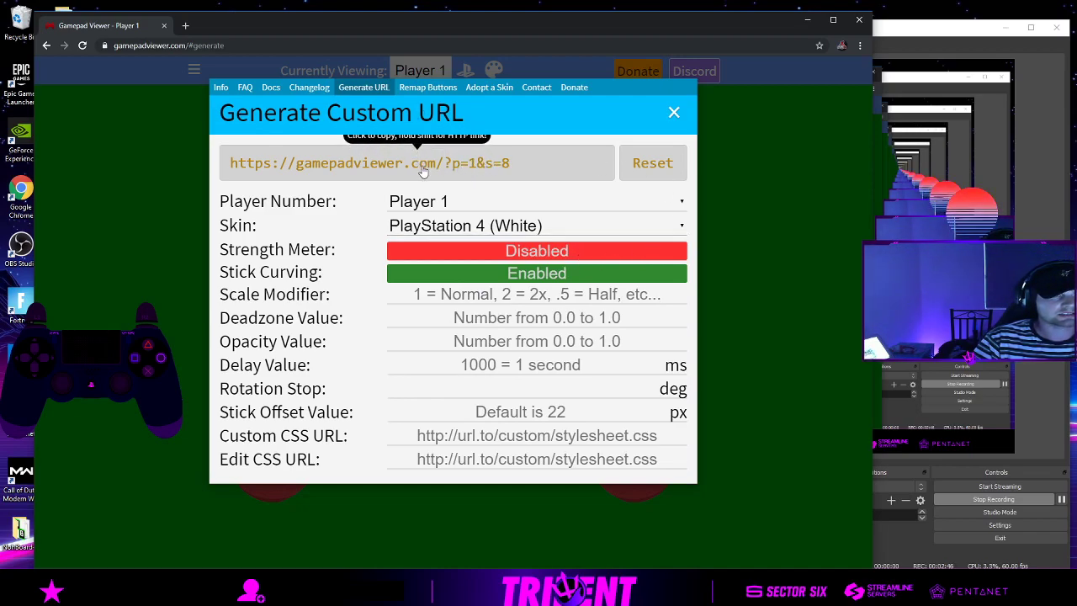
left_click(417, 162)
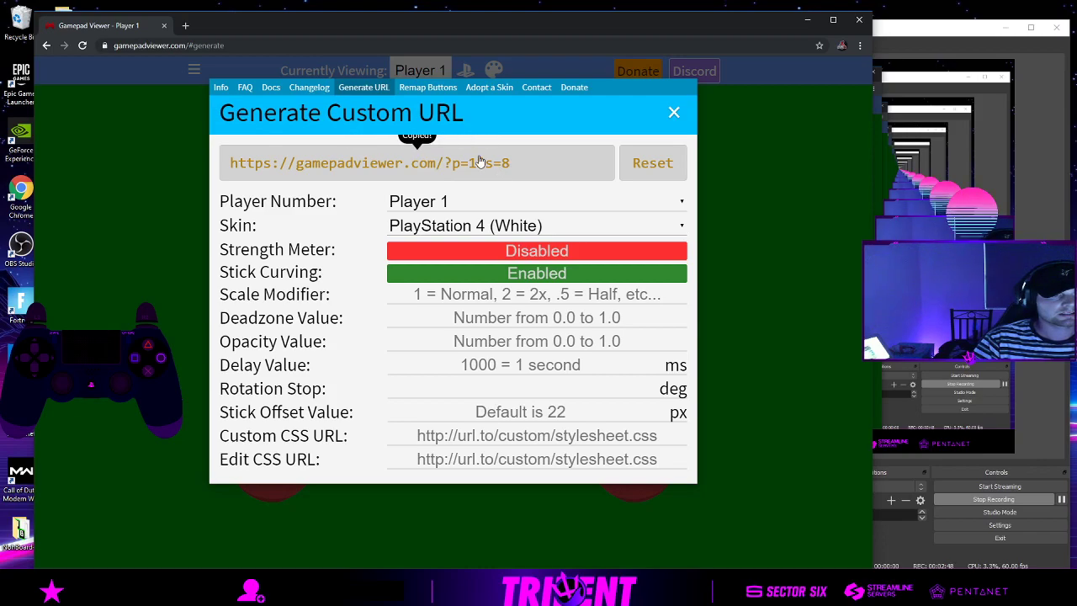
Close the URL dialog and the Gamepad Viewer browser window, returning to OBS Studio.
left_click(673, 111)
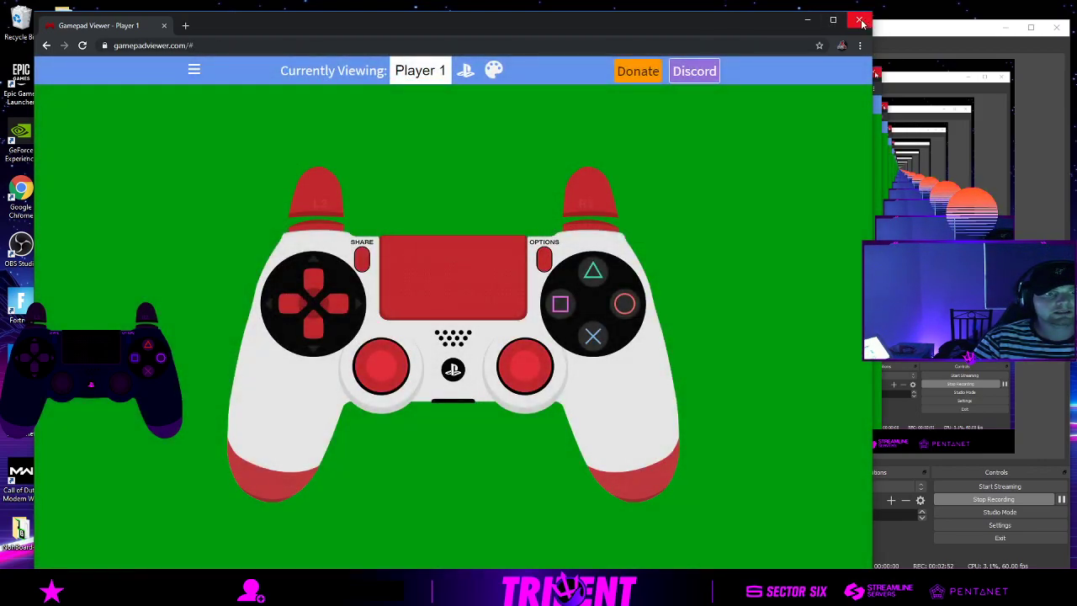
left_click(861, 20)
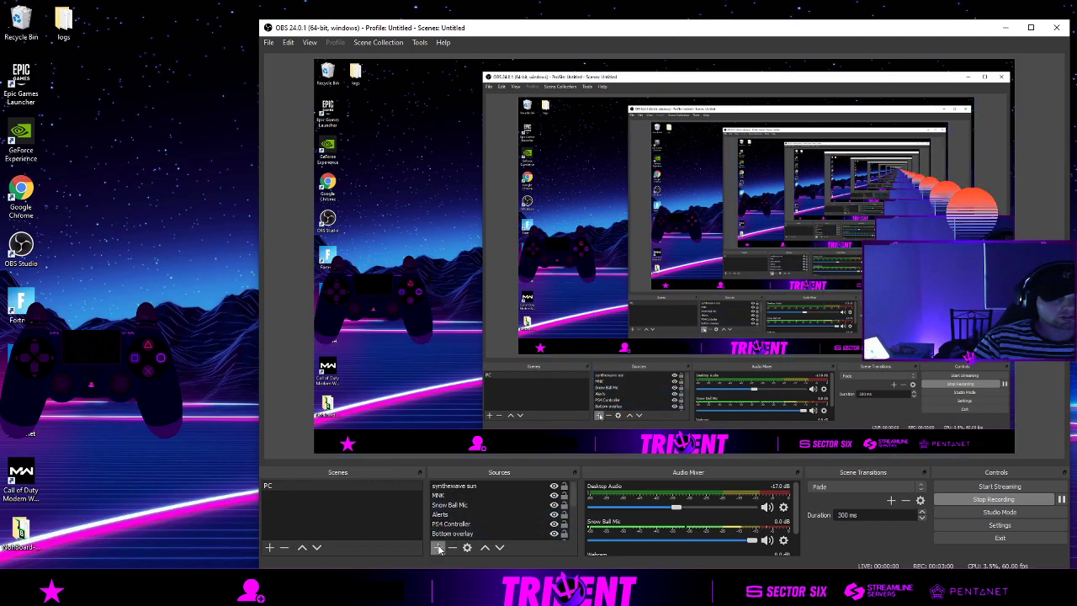
Add a Browser source named "demo ps4" to the scene.
left_click(437, 548)
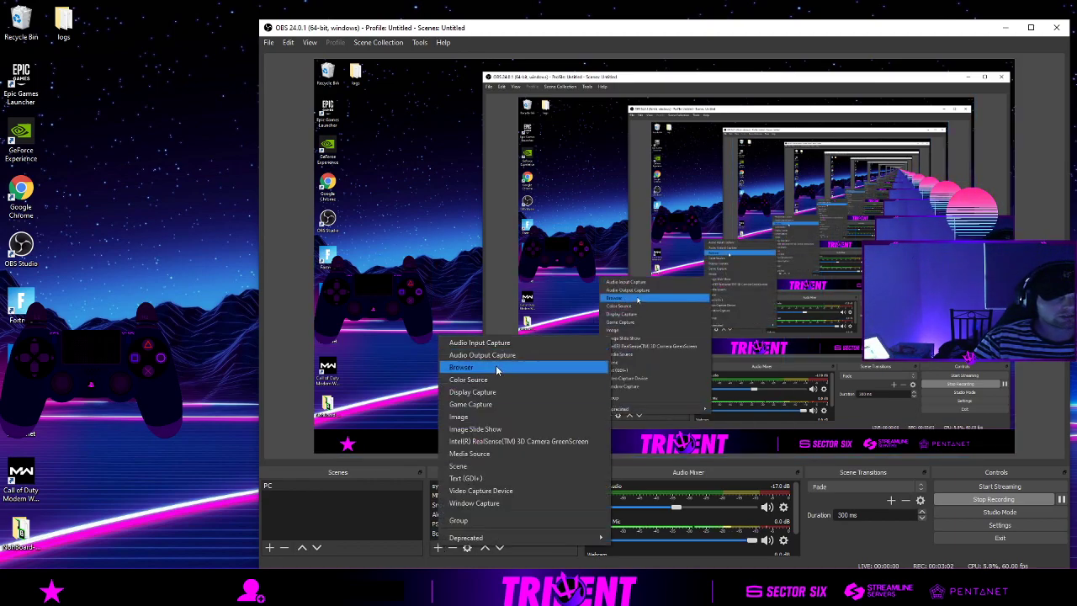
left_click(461, 366)
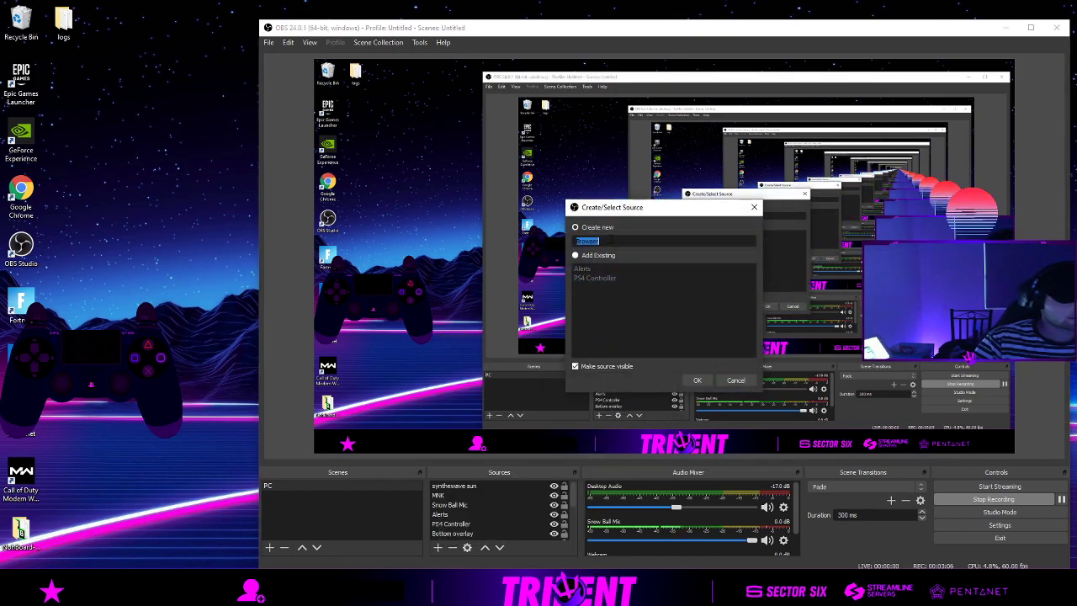
type("demo pl")
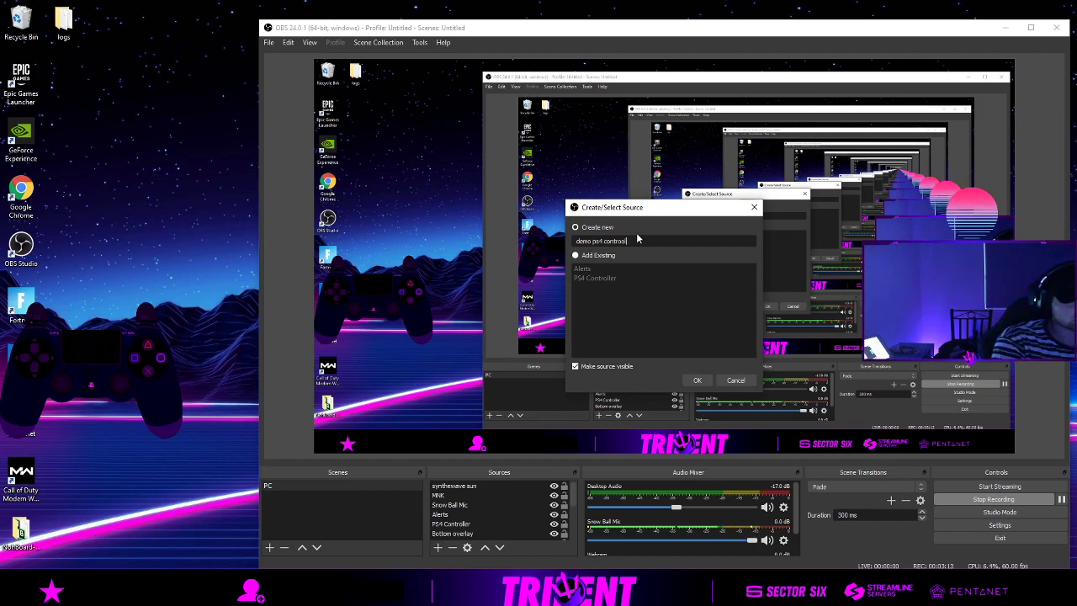
key("BackSpace")
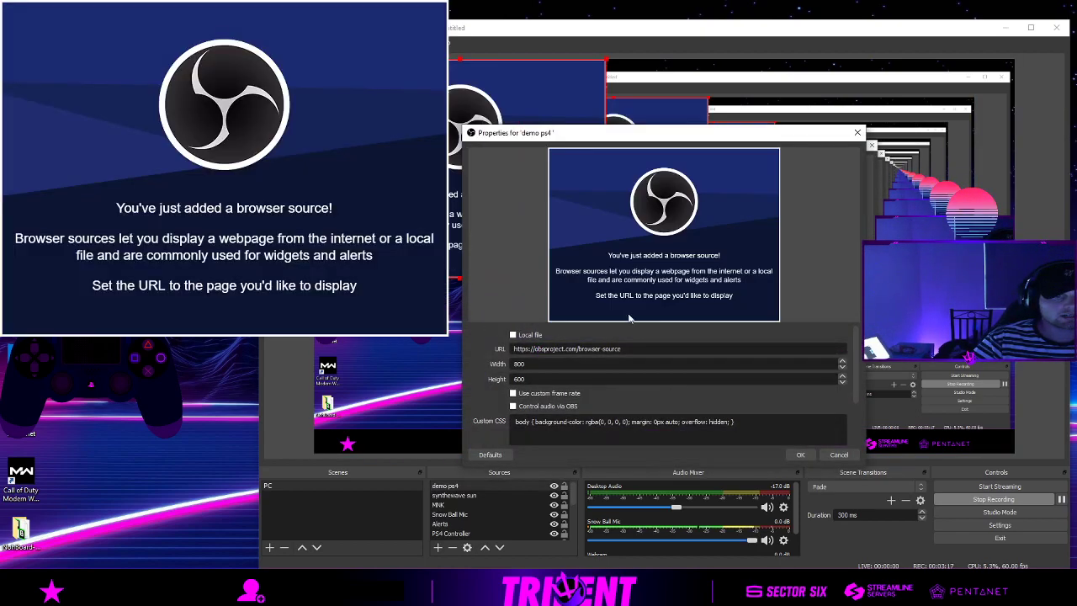
Select the source's default URL and bring up paste options to replace it.
triple_click(565, 348)
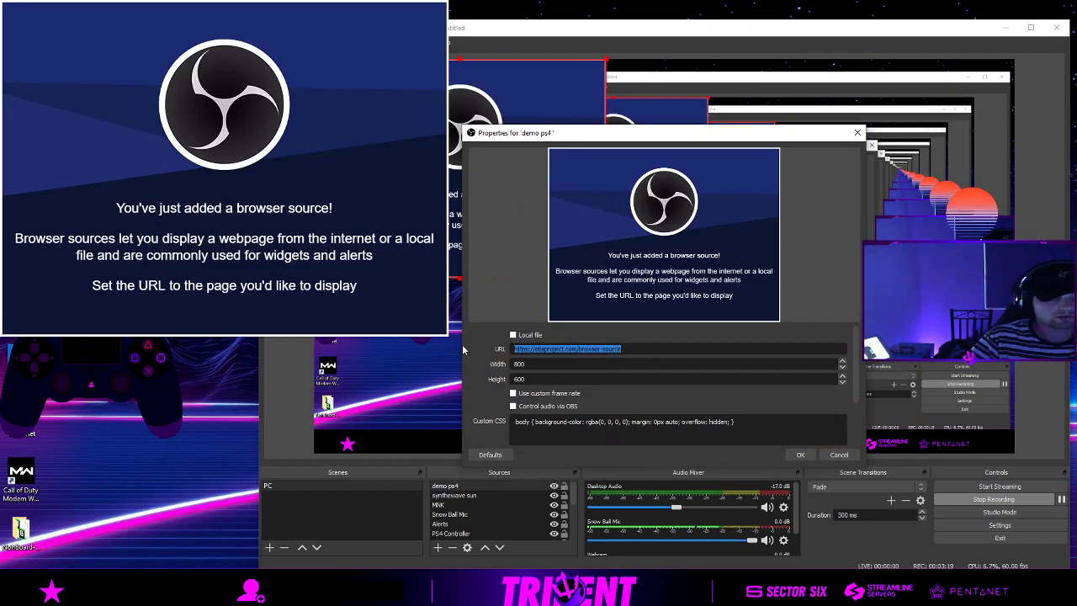
right_click(568, 348)
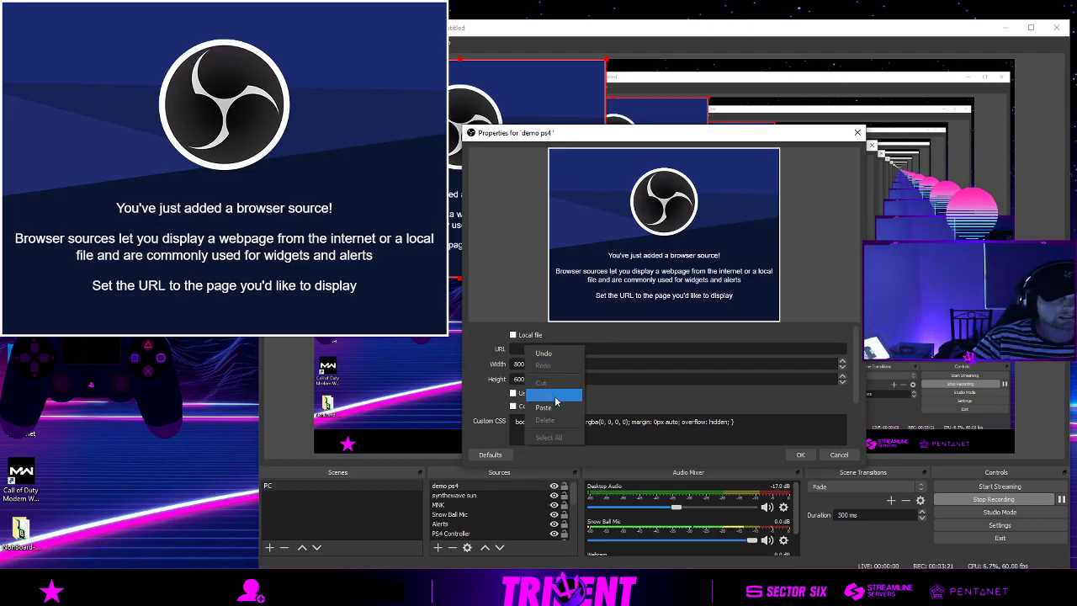